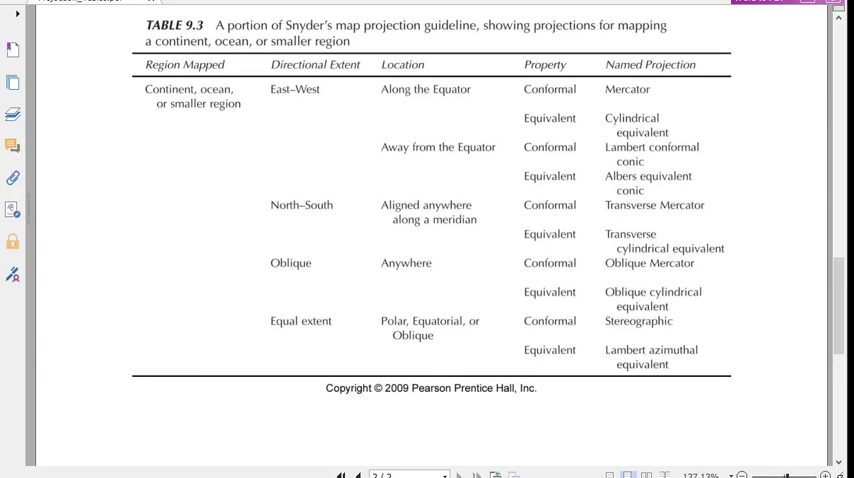
pyautogui.moveTo(266, 260)
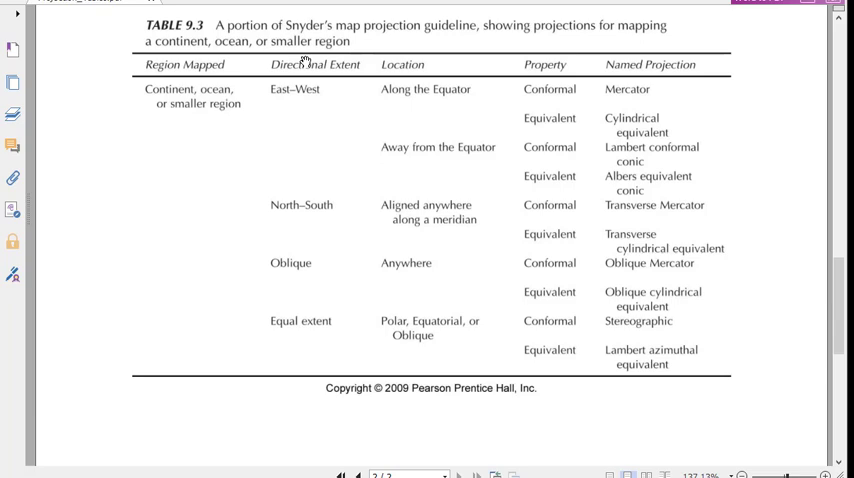
pyautogui.moveTo(498, 140)
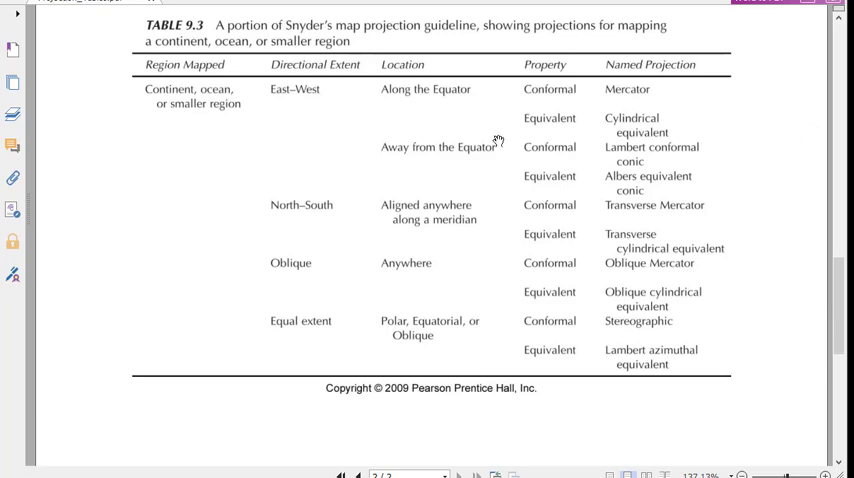
pyautogui.moveTo(242, 82)
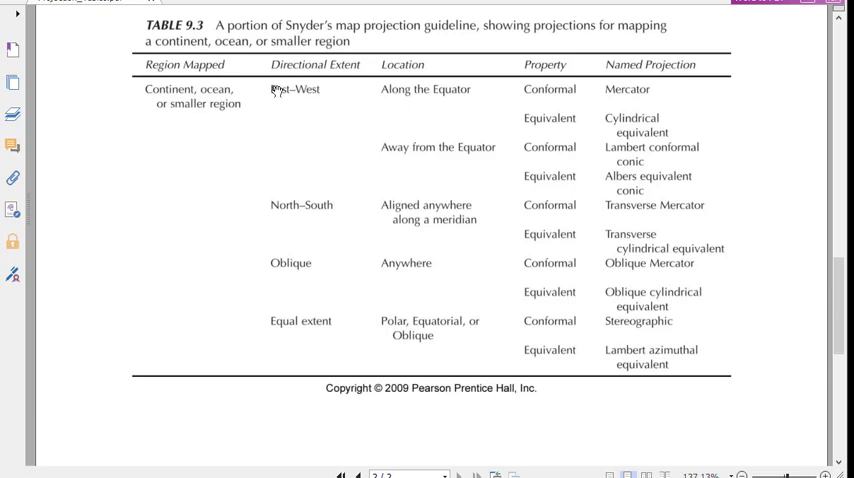
pyautogui.moveTo(440, 72)
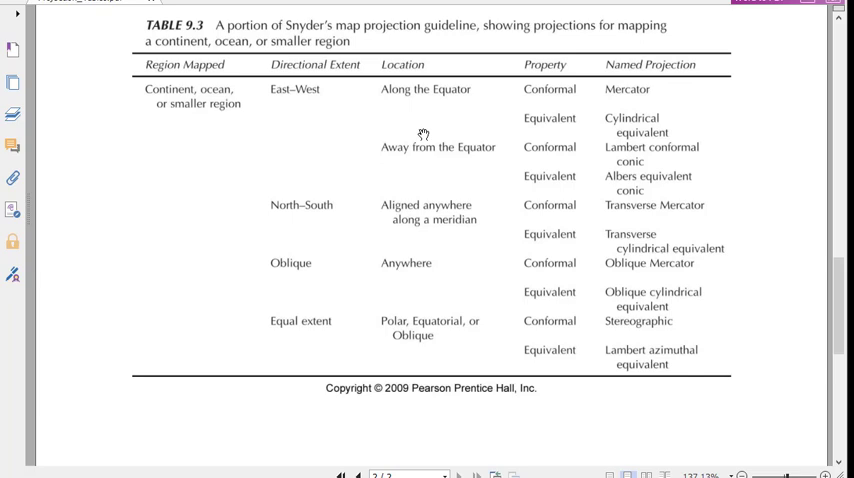
pyautogui.moveTo(448, 90)
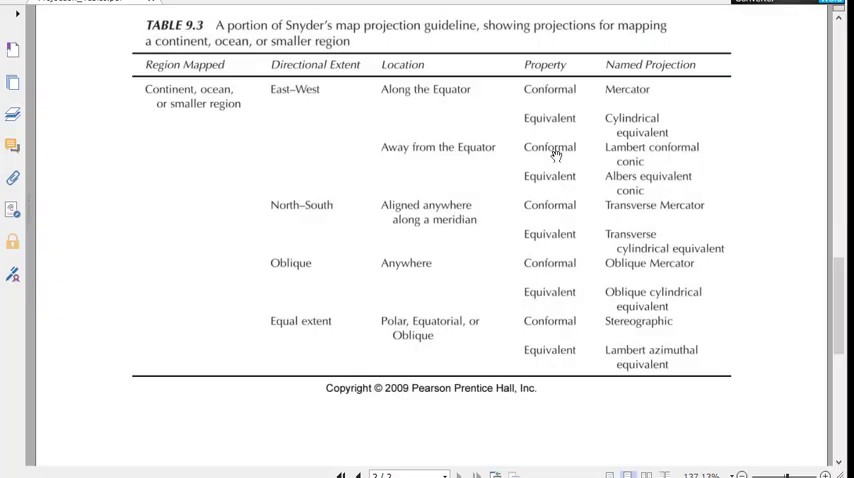
pyautogui.moveTo(556, 92)
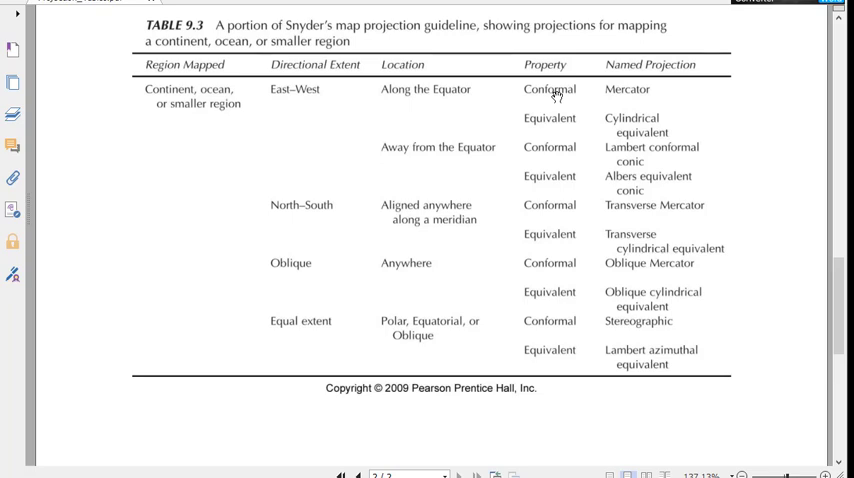
pyautogui.moveTo(560, 118)
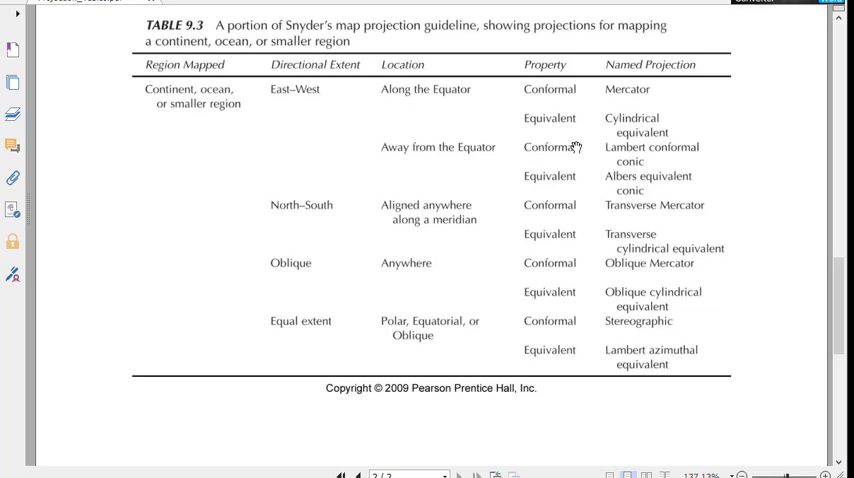
pyautogui.moveTo(612, 156)
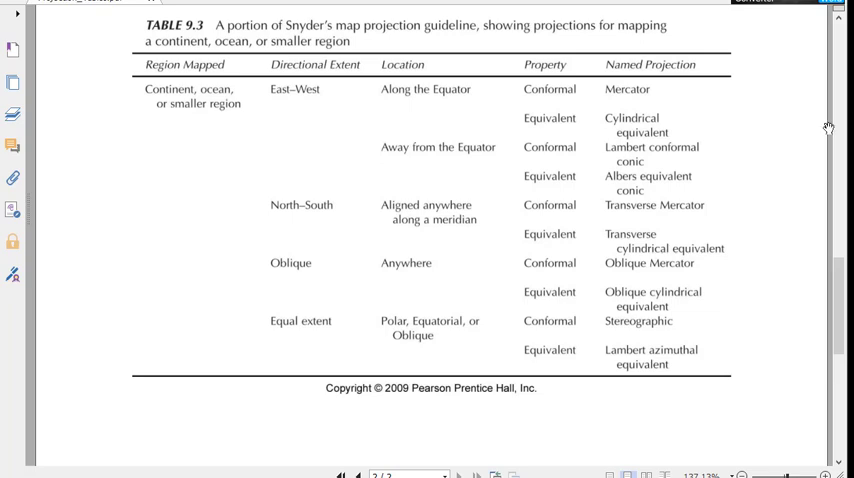
pyautogui.moveTo(632, 148)
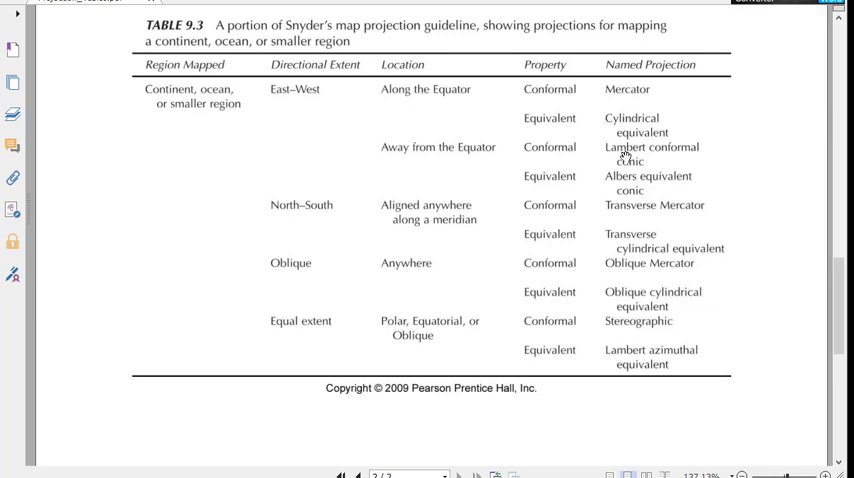
pyautogui.moveTo(722, 64)
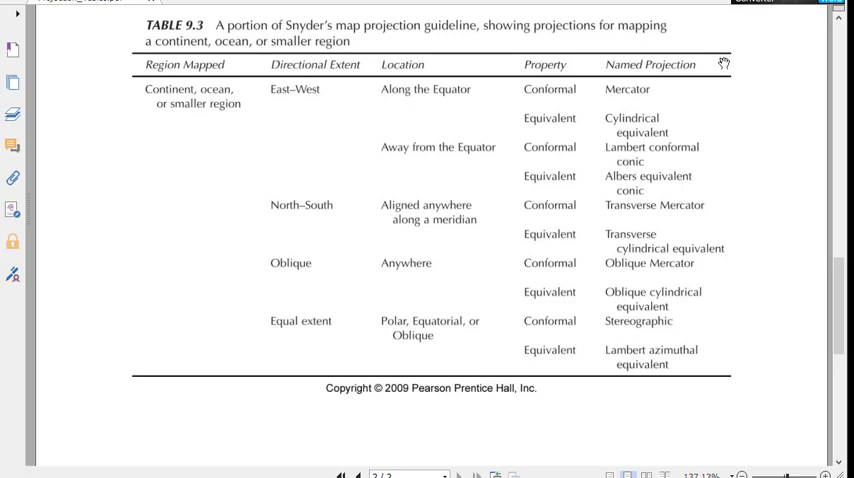
pyautogui.moveTo(628, 148)
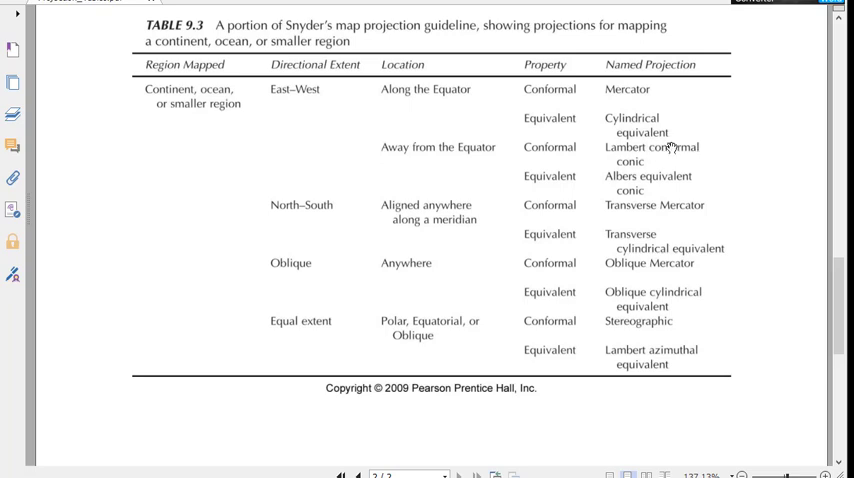
pyautogui.moveTo(678, 142)
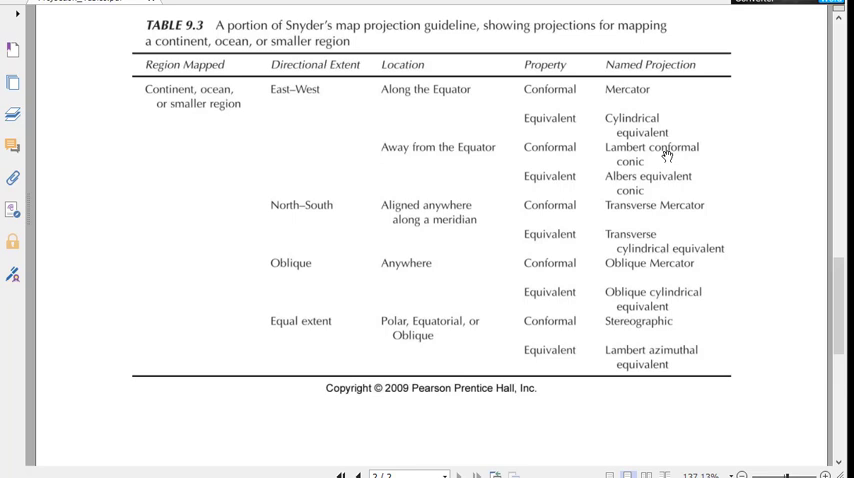
pyautogui.moveTo(680, 160)
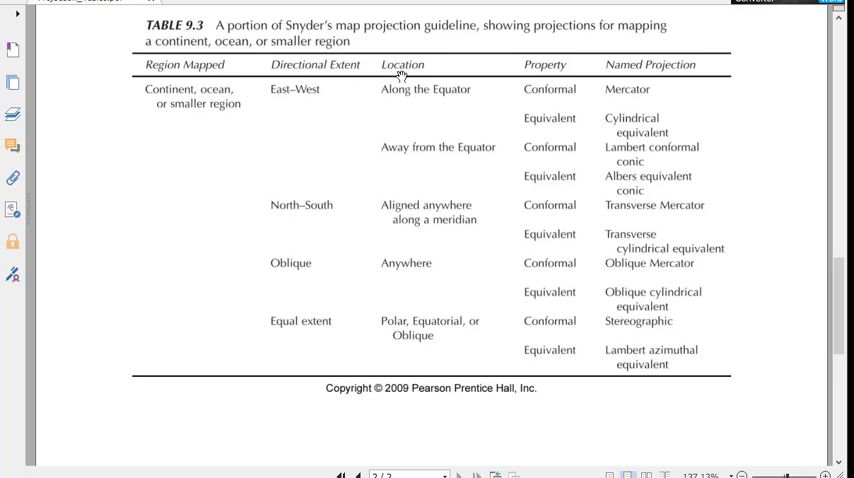
pyautogui.moveTo(548, 108)
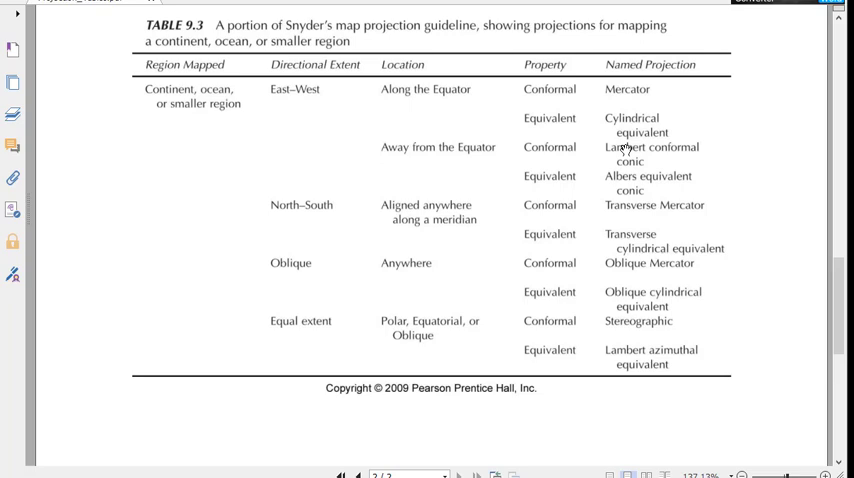
pyautogui.moveTo(832, 118)
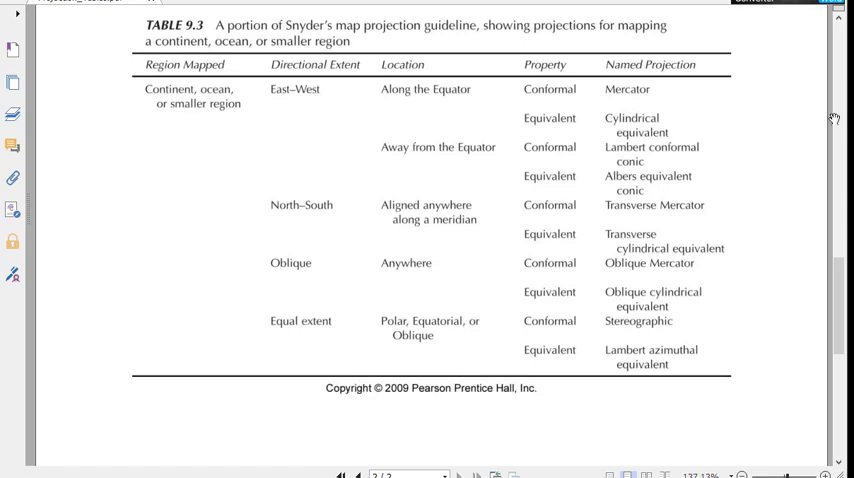